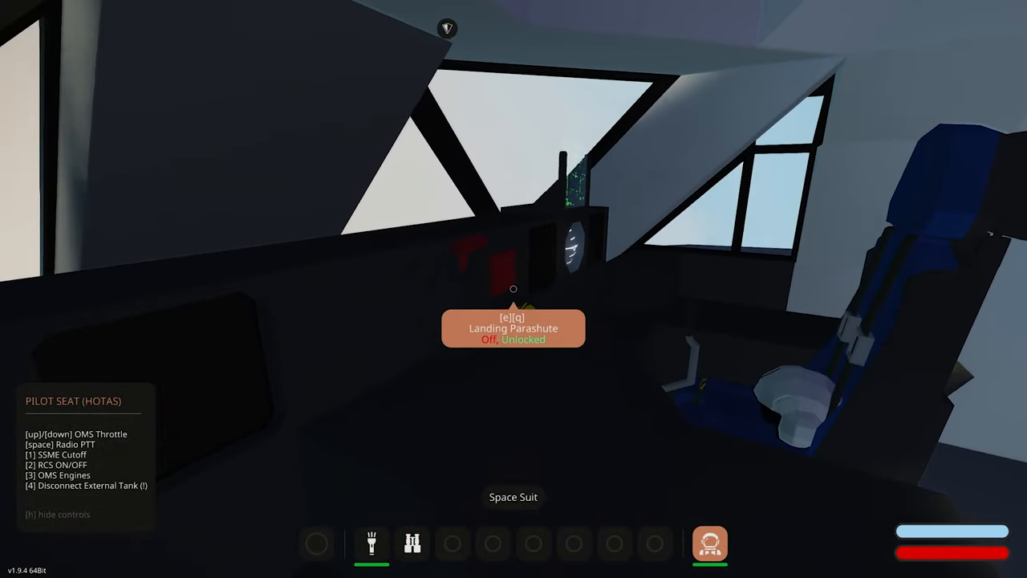
Climb out of the pilot seat to move about the cockpit
key(e)
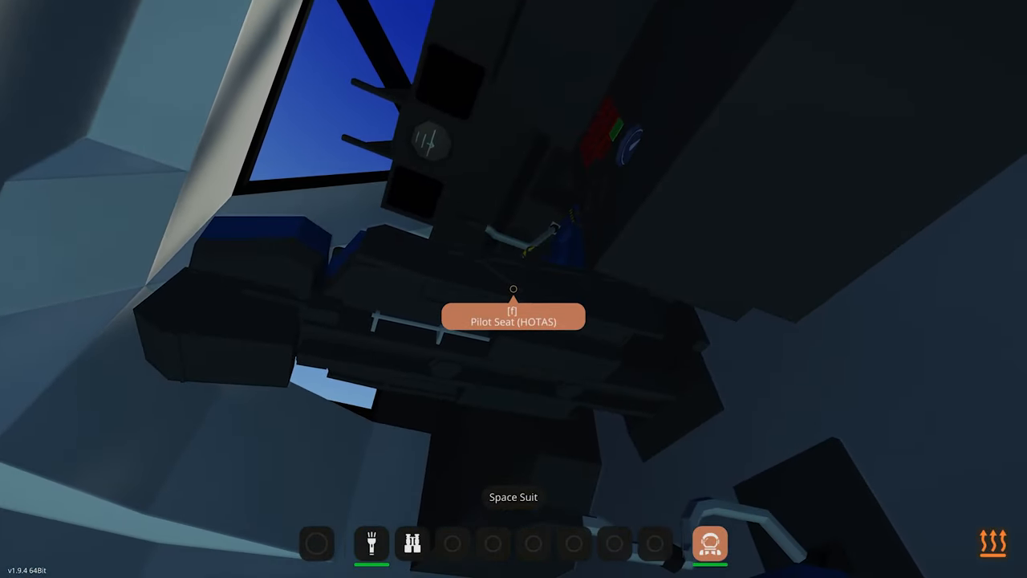
key(f)
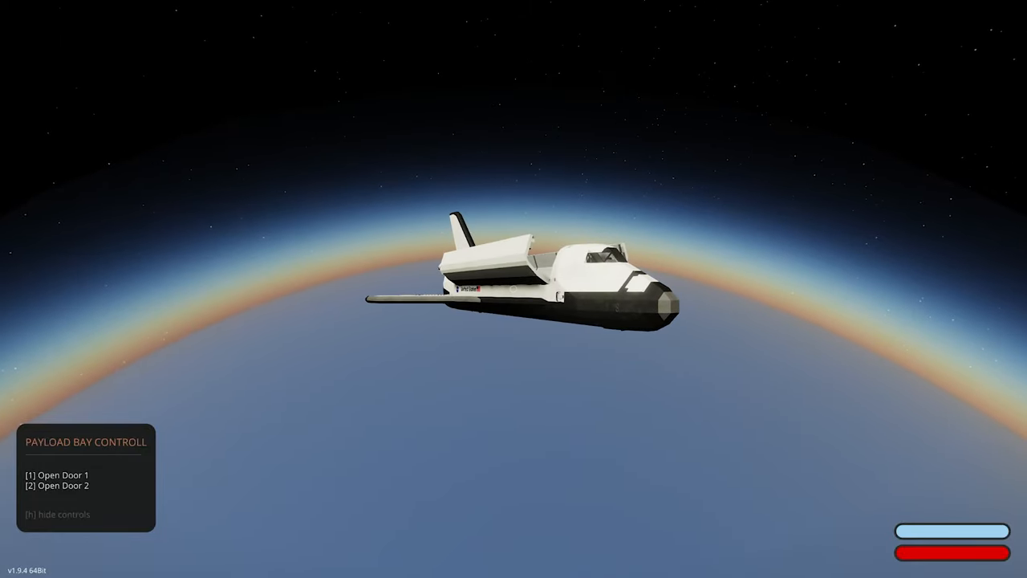
Open payload bay door 1 from the Payload Bay Control seat
key(1)
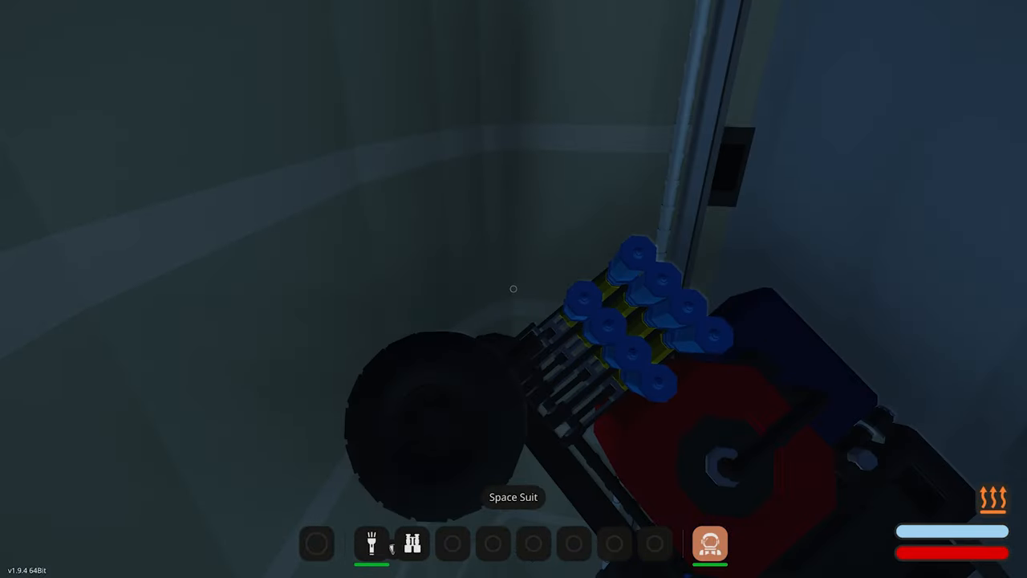
mouse_move(514, 288)
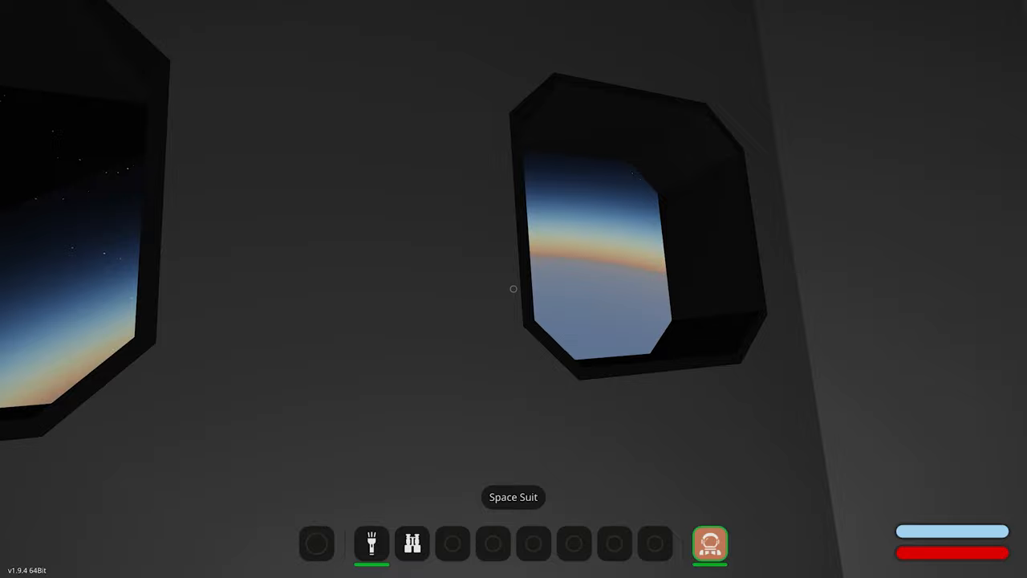
mouse_move(513, 289)
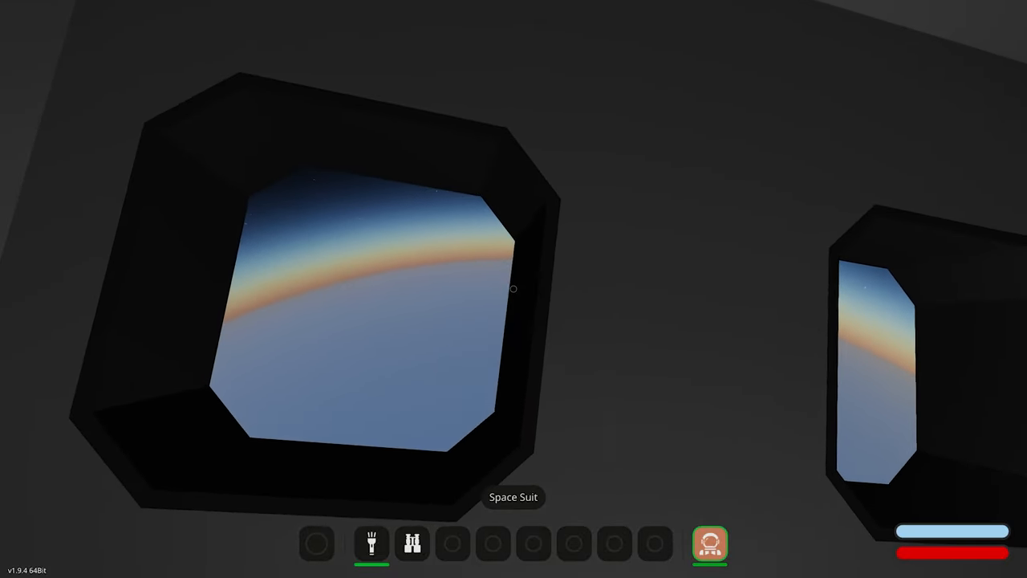
Sit down in the Pilot Seat (HOTAS) in the cockpit
click(414, 549)
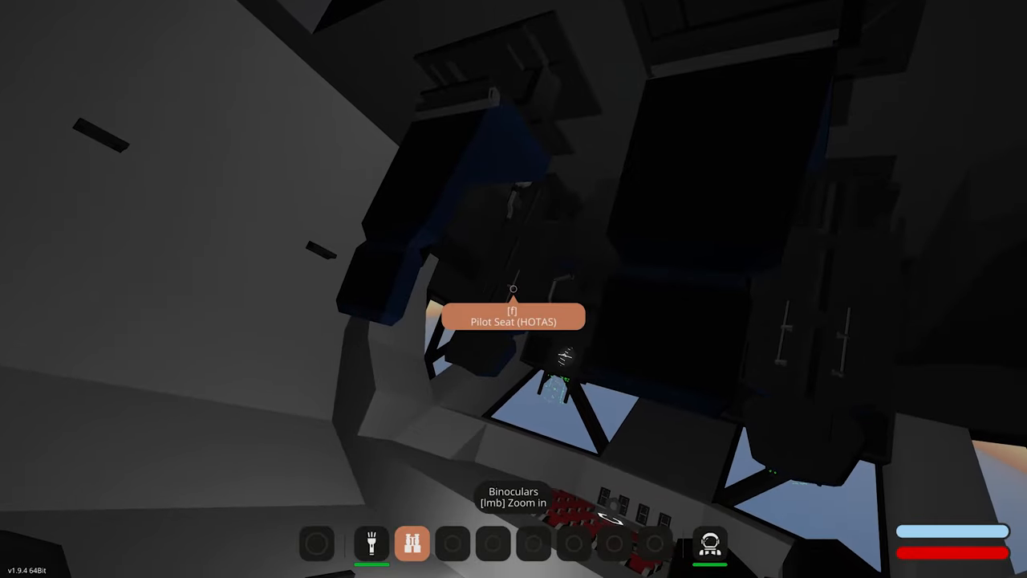
key(f)
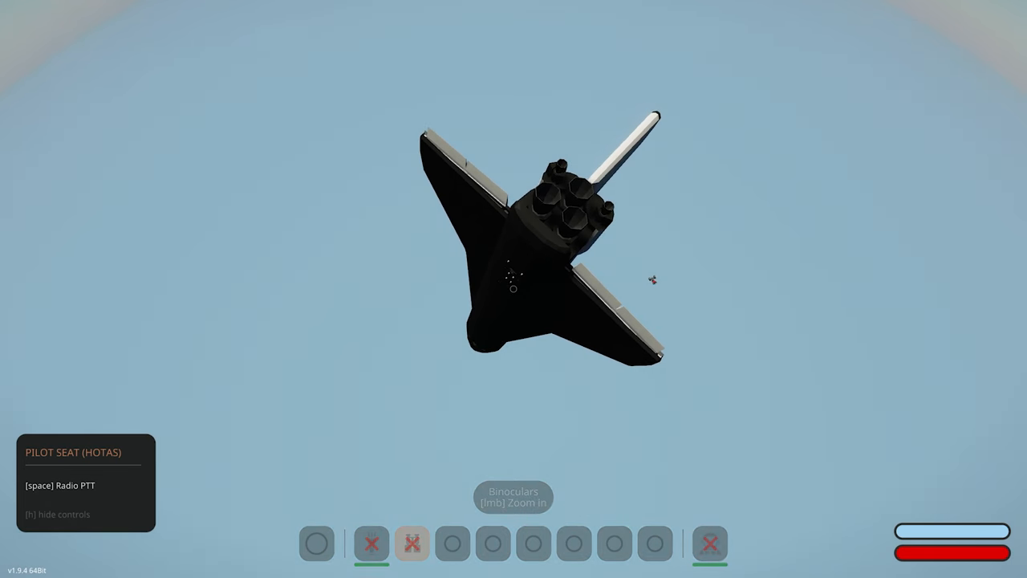